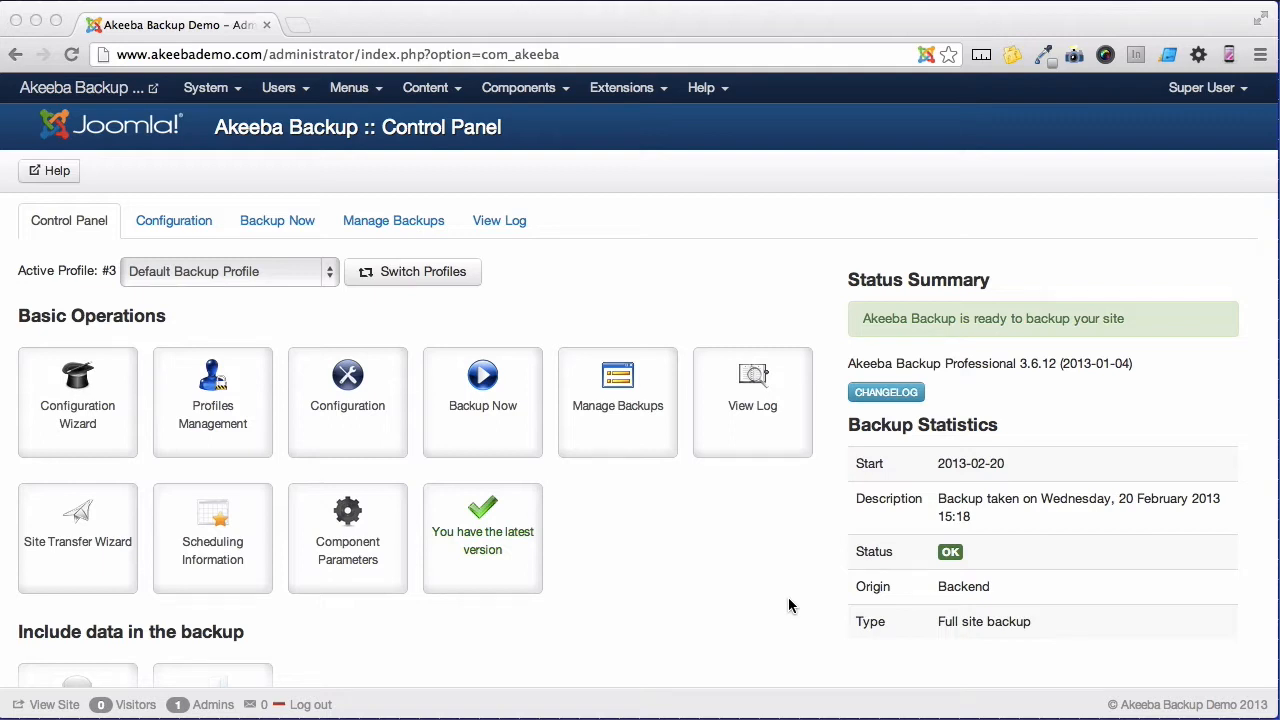
{"action": "mouse_move", "coordinate": [110, 568]}
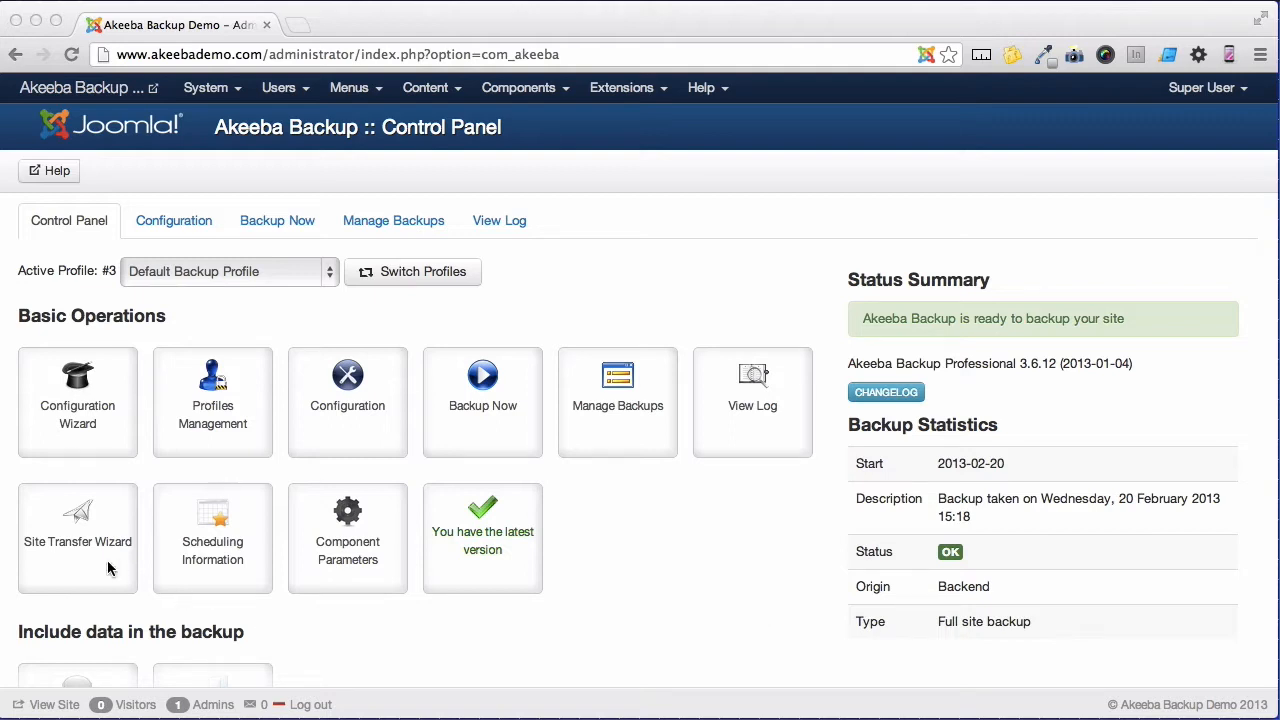
- Launch the Site Transfer Wizard from Basic Operations on the control panel
{"action": "left_click", "coordinate": [76, 536]}
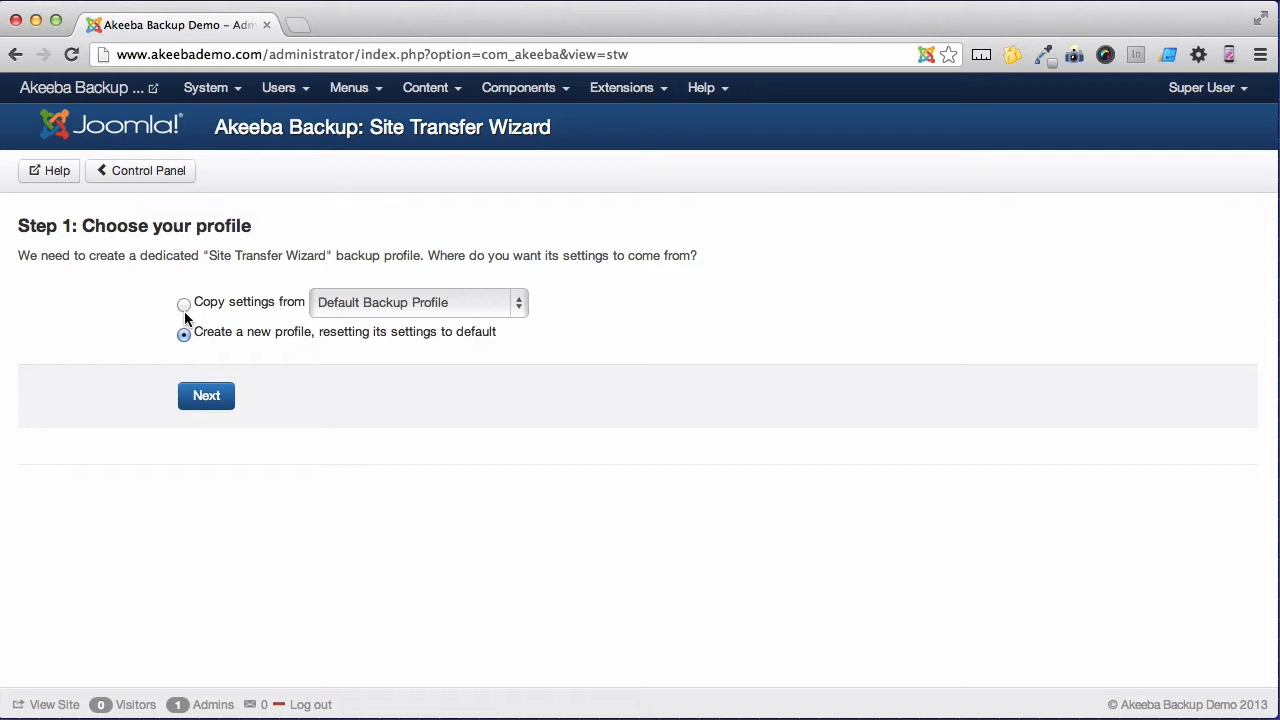
- Copy settings from the Default Backup Profile and advance to step 2, transfer settings
{"action": "left_click", "coordinate": [184, 302]}
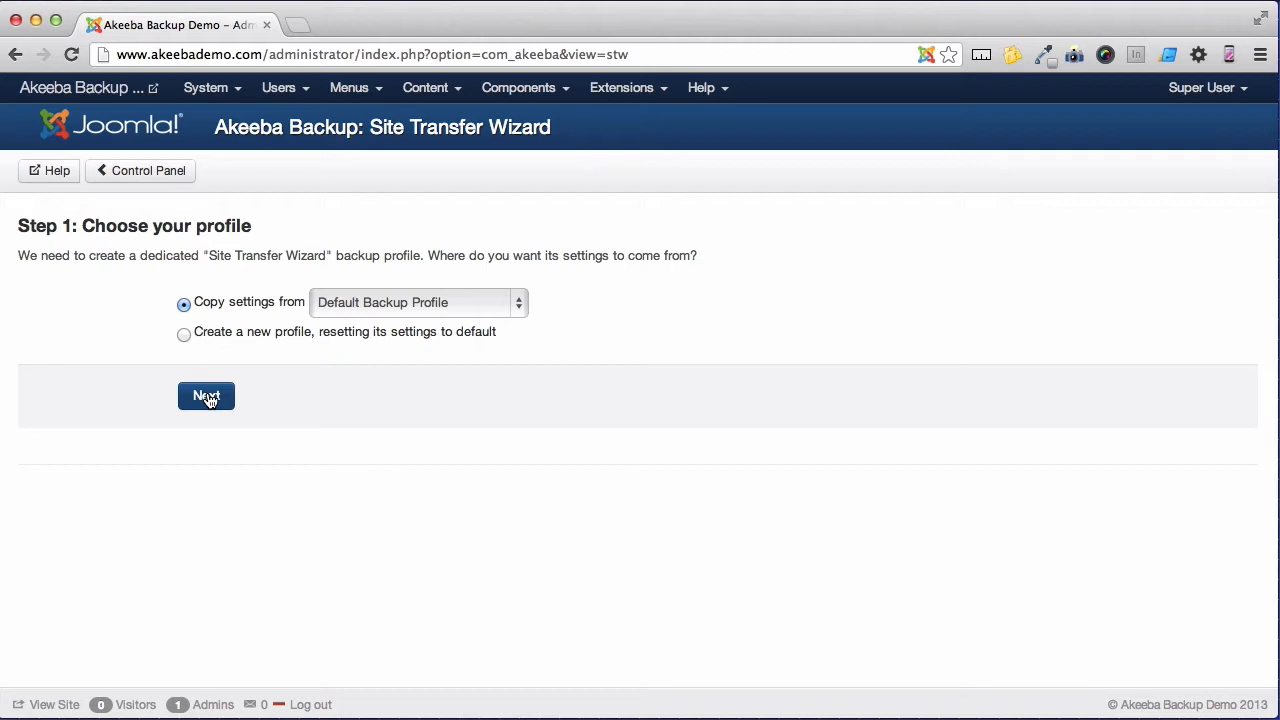
{"action": "left_click", "coordinate": [206, 396]}
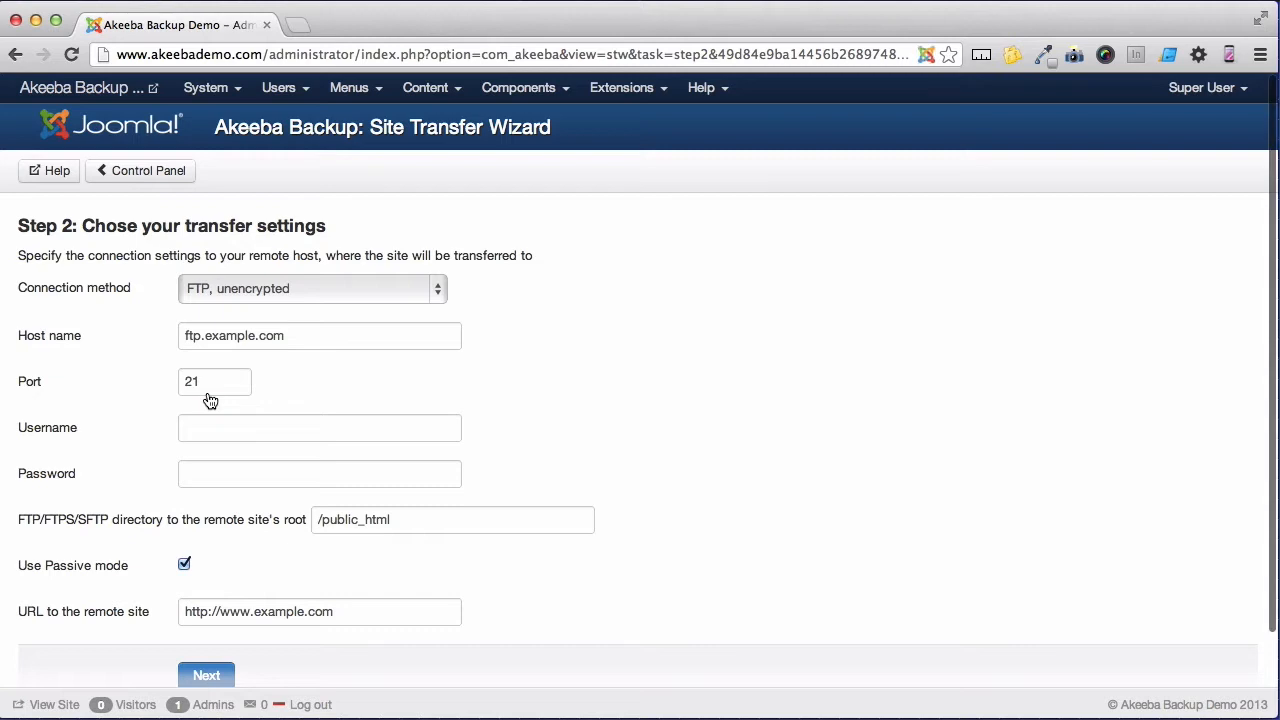
{"action": "mouse_move", "coordinate": [220, 400]}
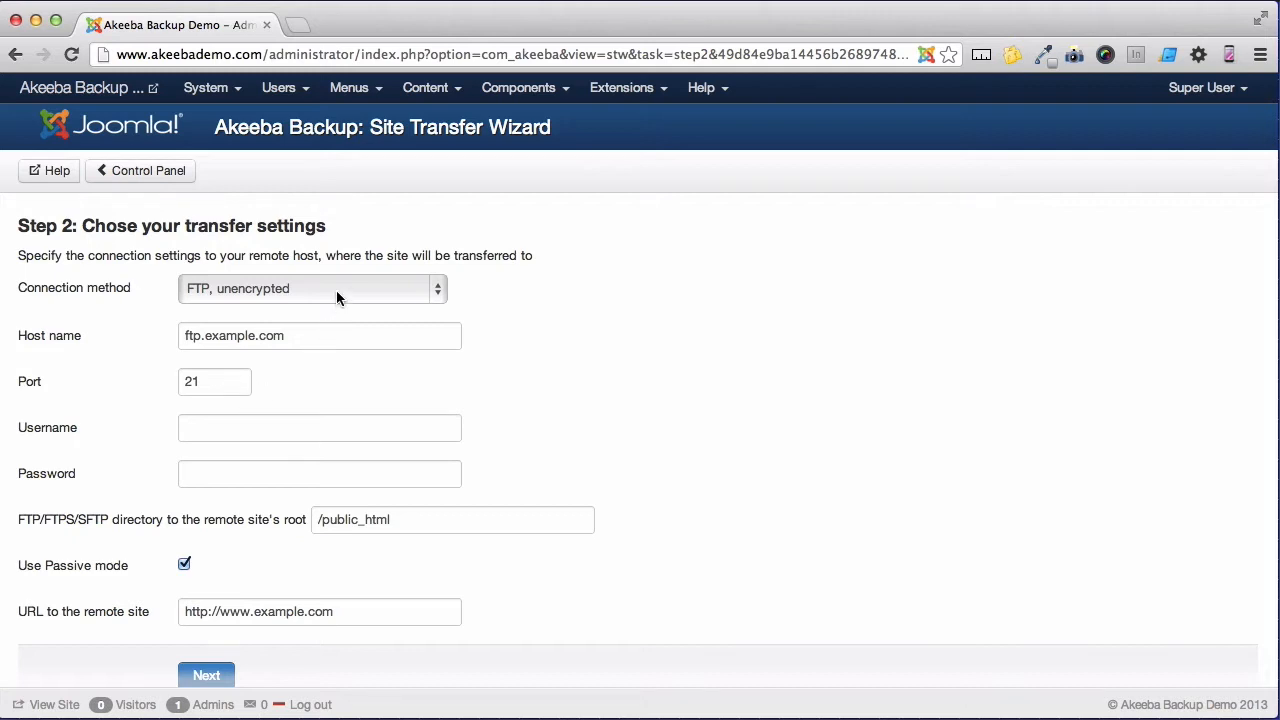
- Use unencrypted FTP to host web1.iRedhost.com and begin entering username 'teema'
{"action": "left_click", "coordinate": [312, 288]}
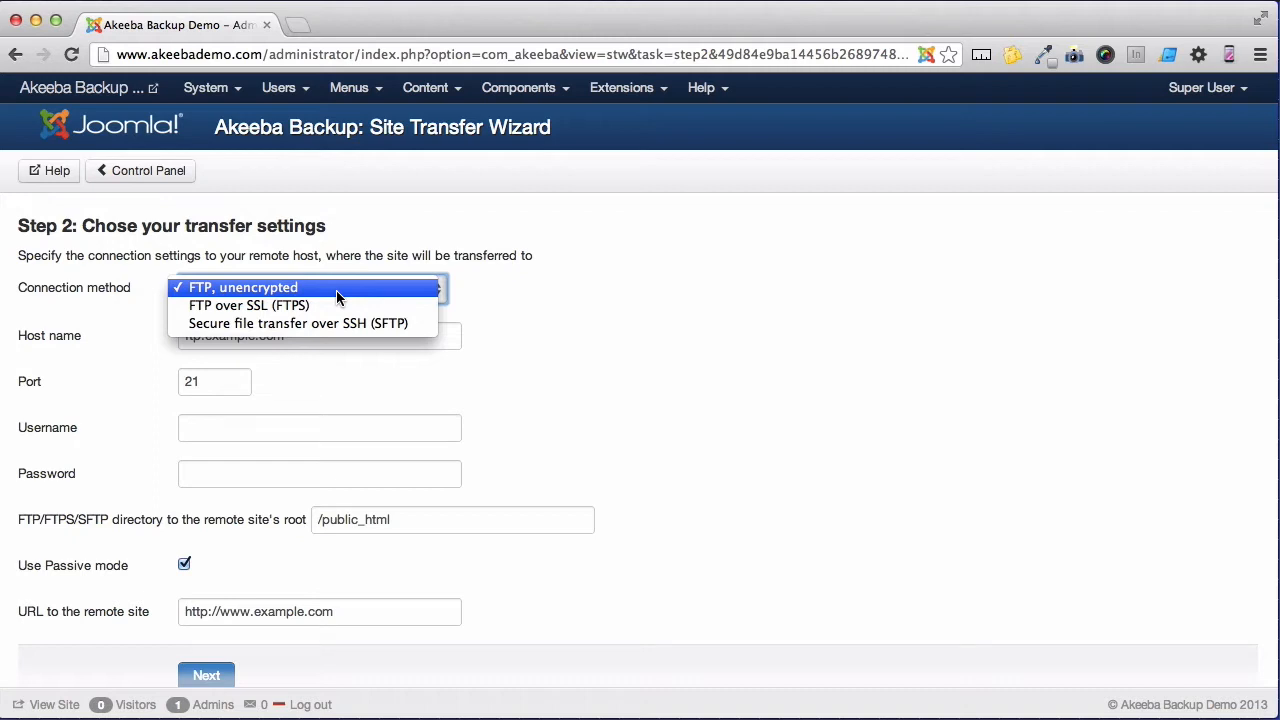
{"action": "left_click", "coordinate": [244, 288]}
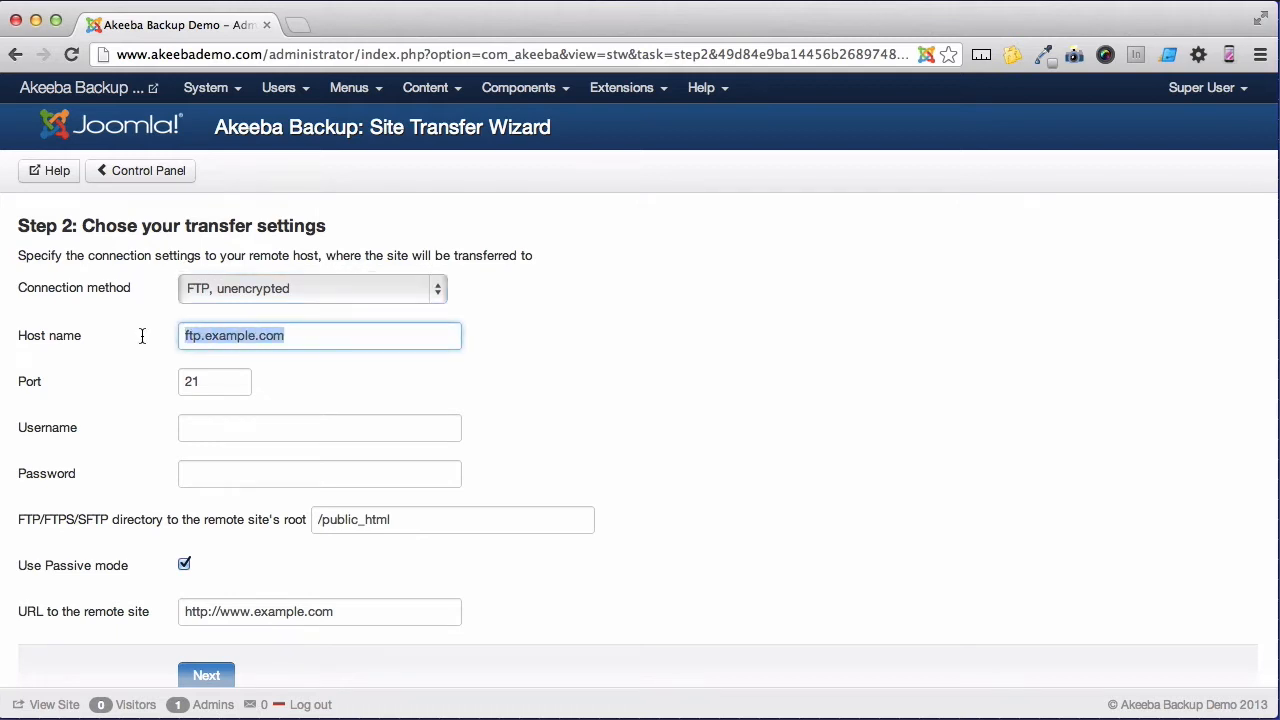
{"action": "type", "text": "web1.iRedhost.com"}
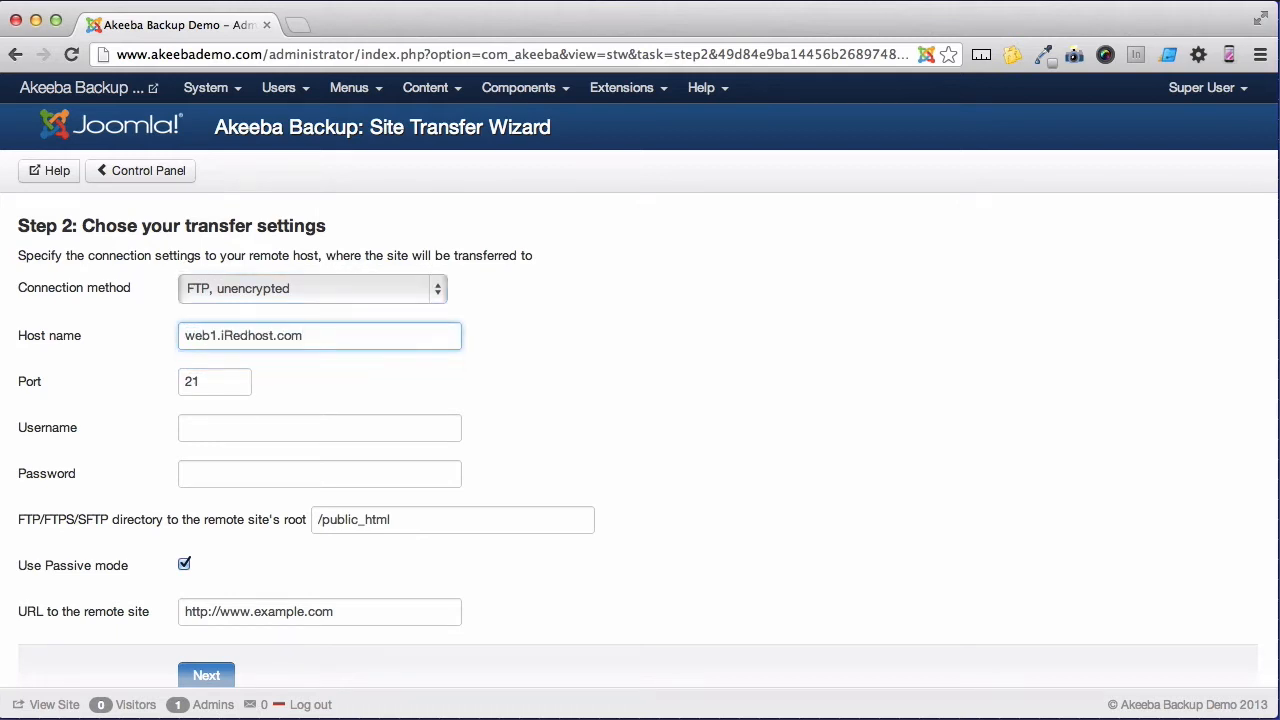
{"action": "left_click", "coordinate": [320, 428]}
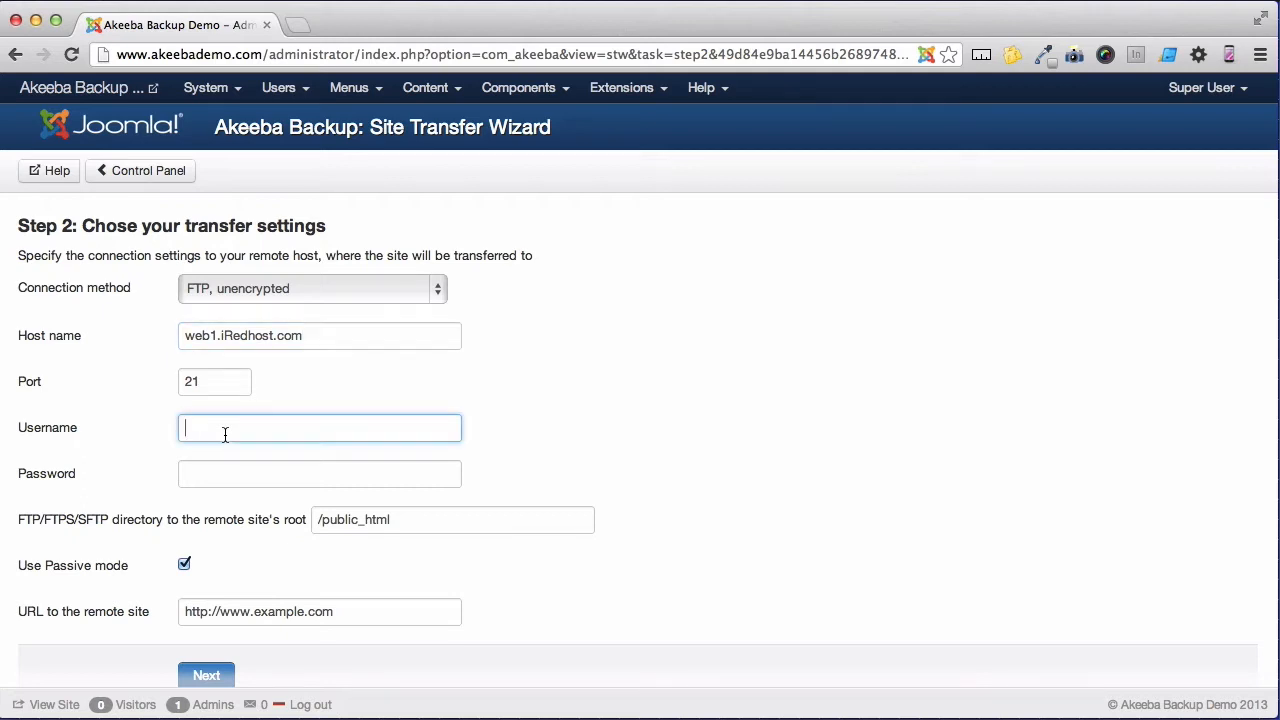
{"action": "type", "text": "teeman"}
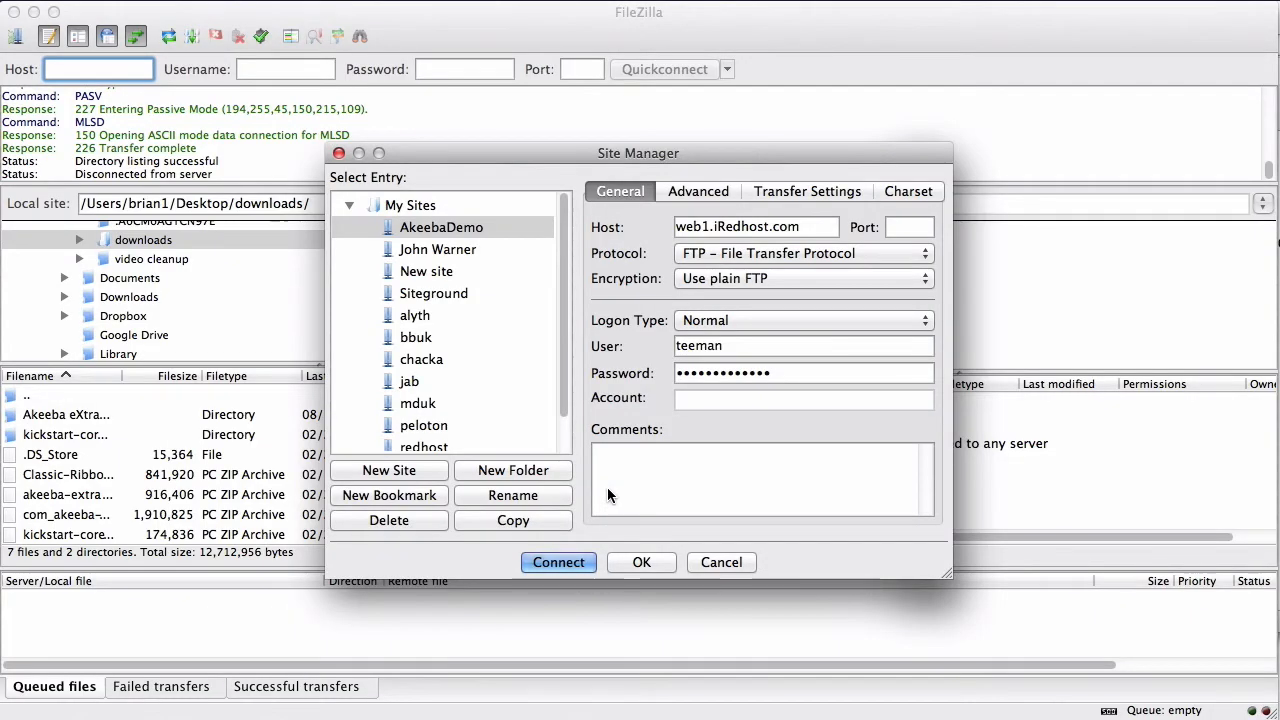
- Connect FileZilla to the saved AkeebaDemo server and select the remote public_html path for copying
{"action": "left_click", "coordinate": [558, 562]}
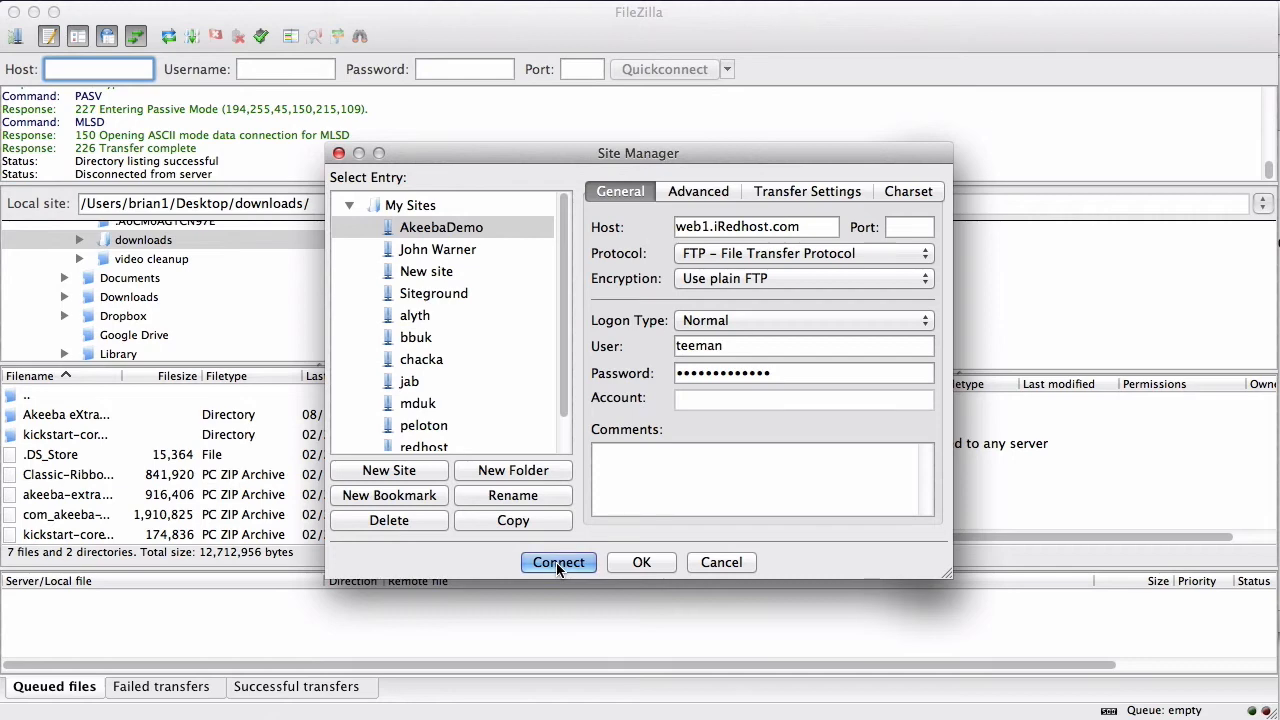
{"action": "left_click", "coordinate": [558, 562]}
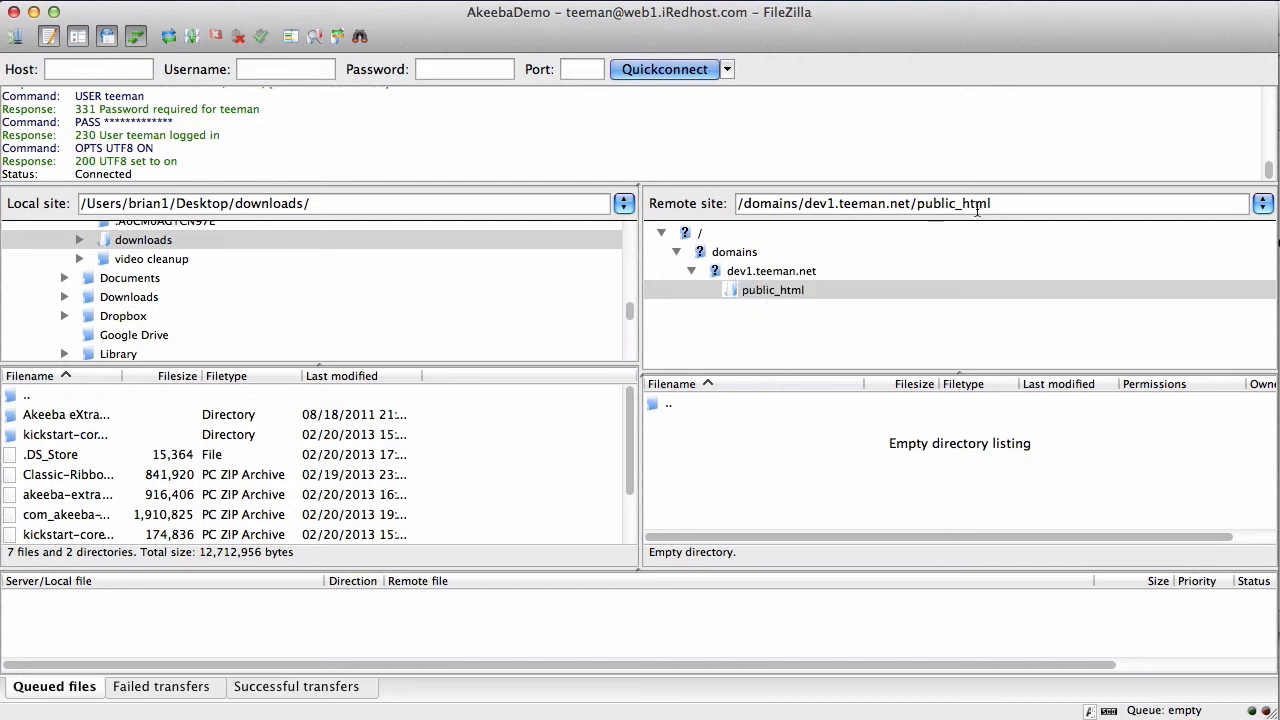
{"action": "left_click", "coordinate": [990, 204]}
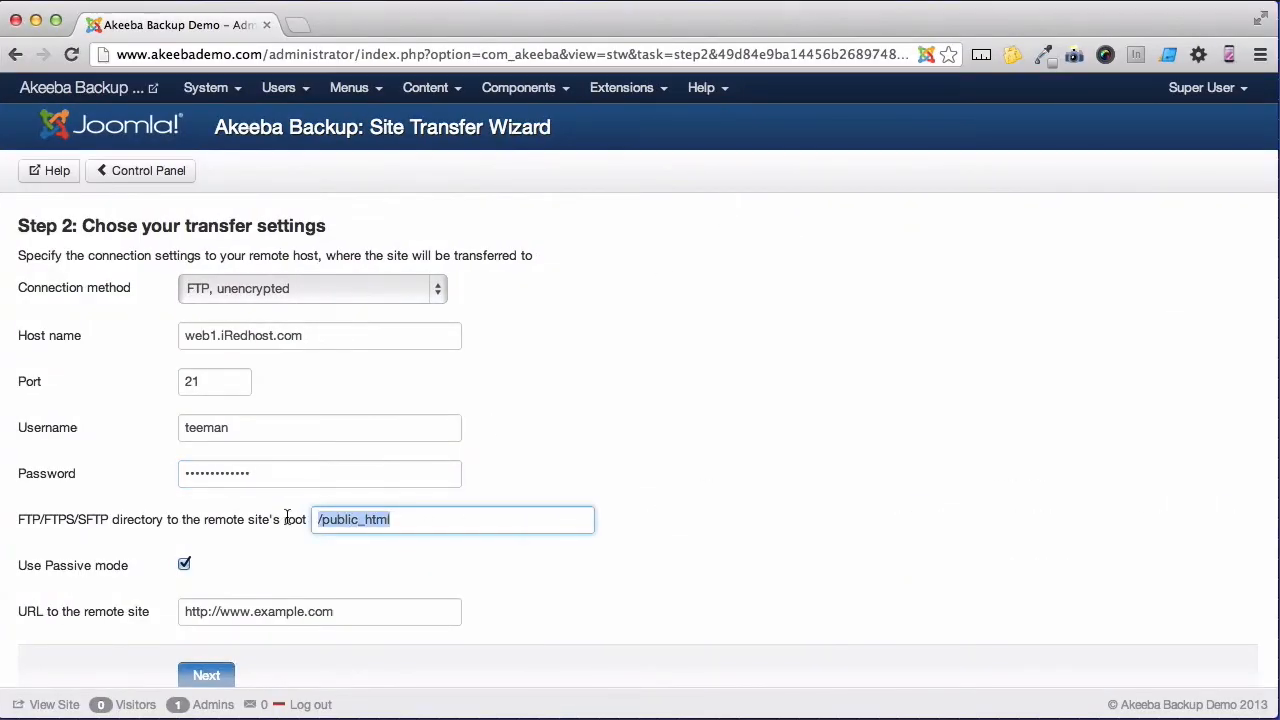
{"action": "type", "text": "/domains/dev1.teeman.net/public_html"}
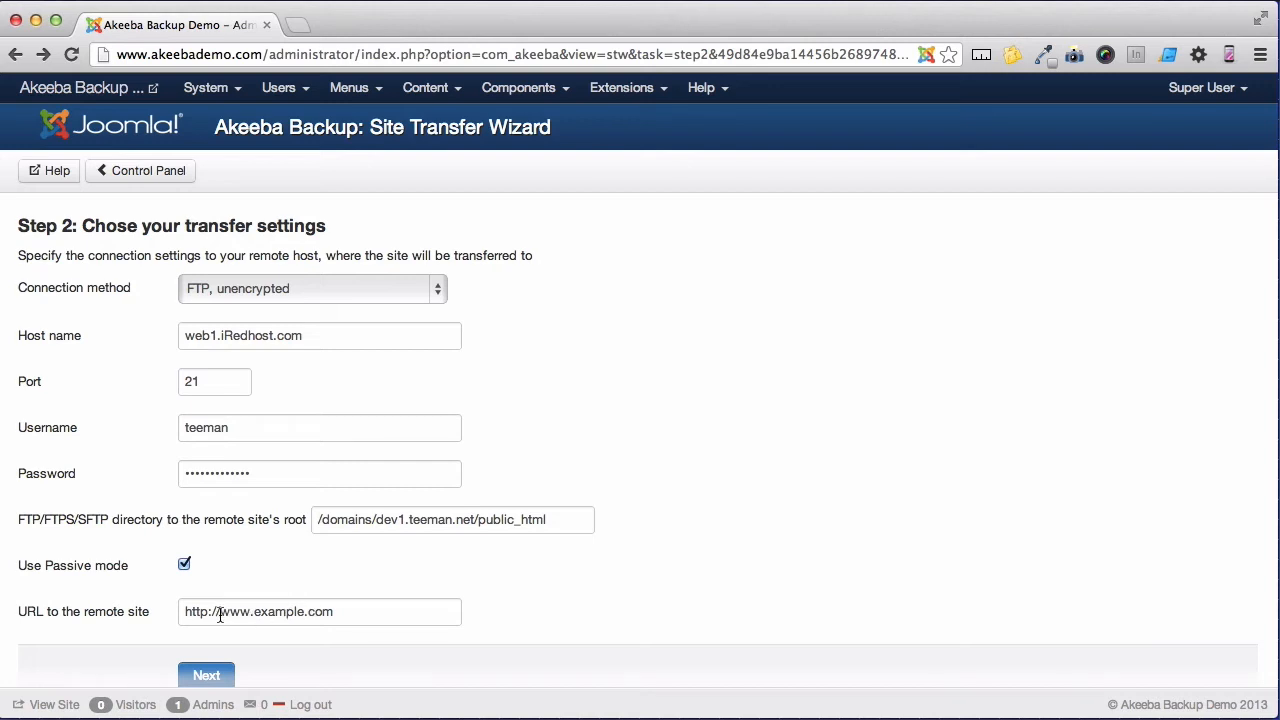
{"action": "type", "text": "http://dev1"}
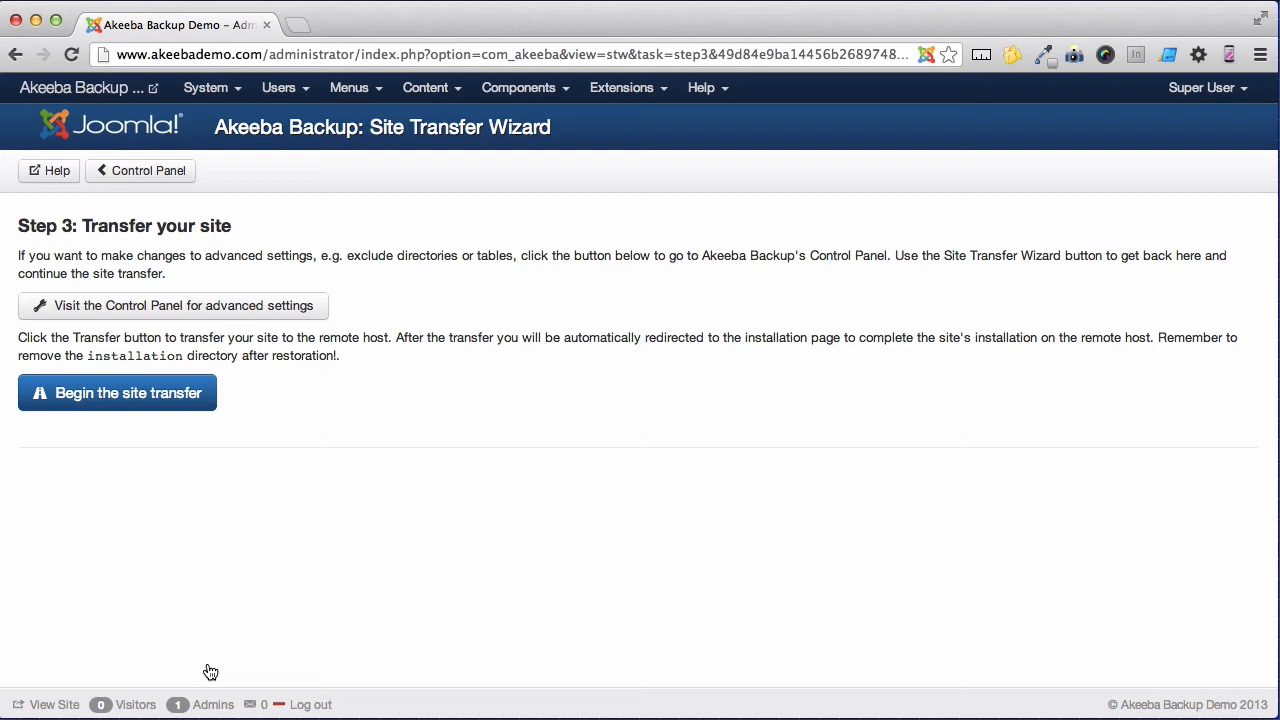
{"action": "mouse_move", "coordinate": [182, 436]}
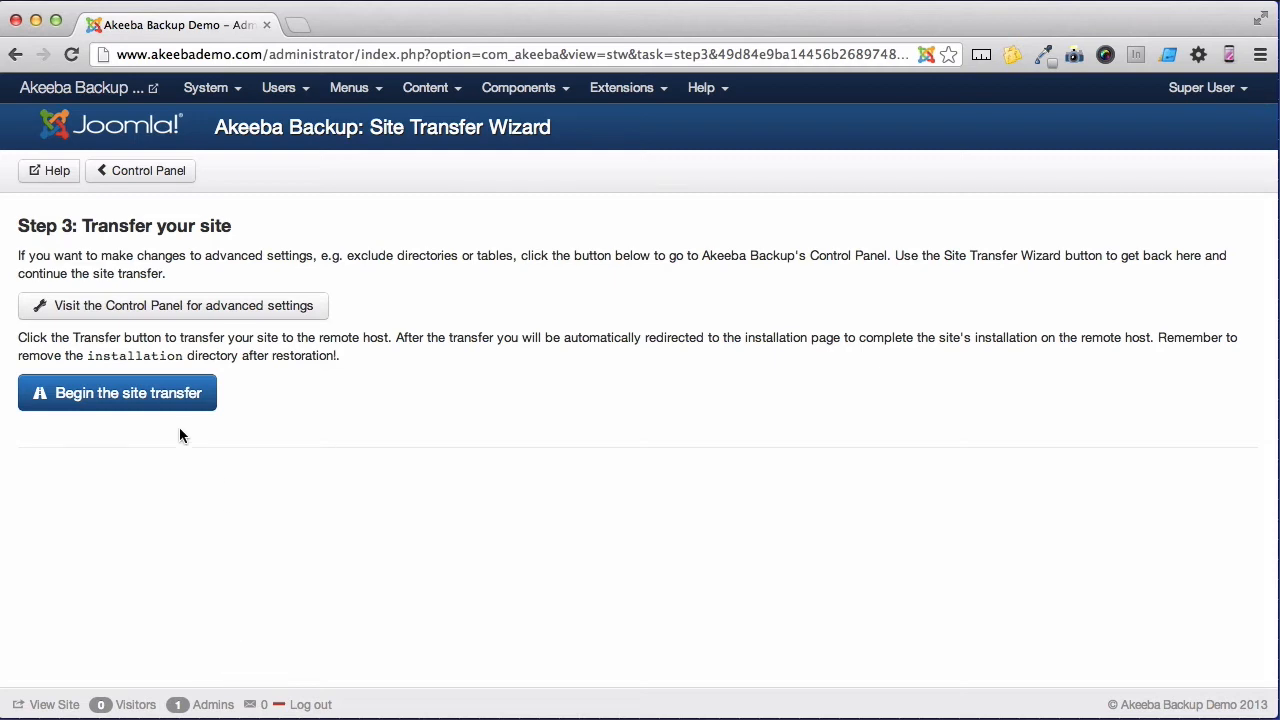
- Run Backup Now so the site is backed up and transferred to the new server
{"action": "left_click", "coordinate": [116, 392]}
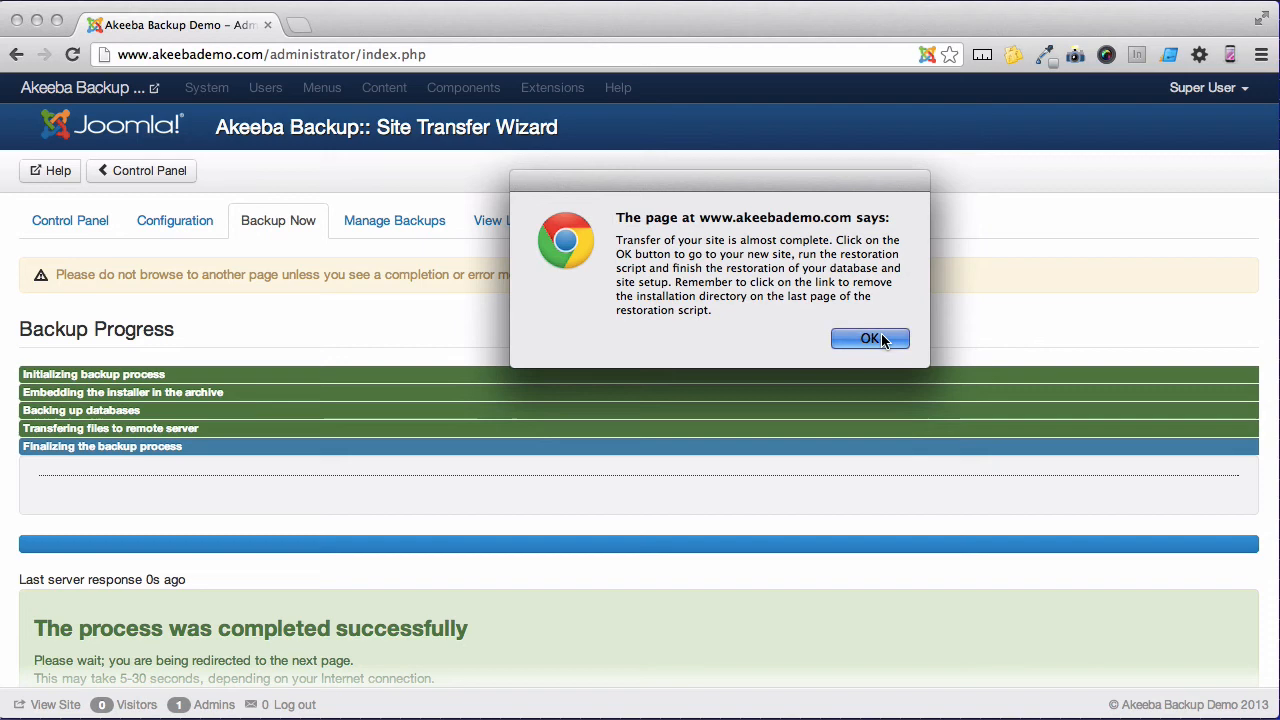
- Accept the transfer-complete alert, open the remote installer and continue past the Server Setup Check
{"action": "left_click", "coordinate": [868, 338]}
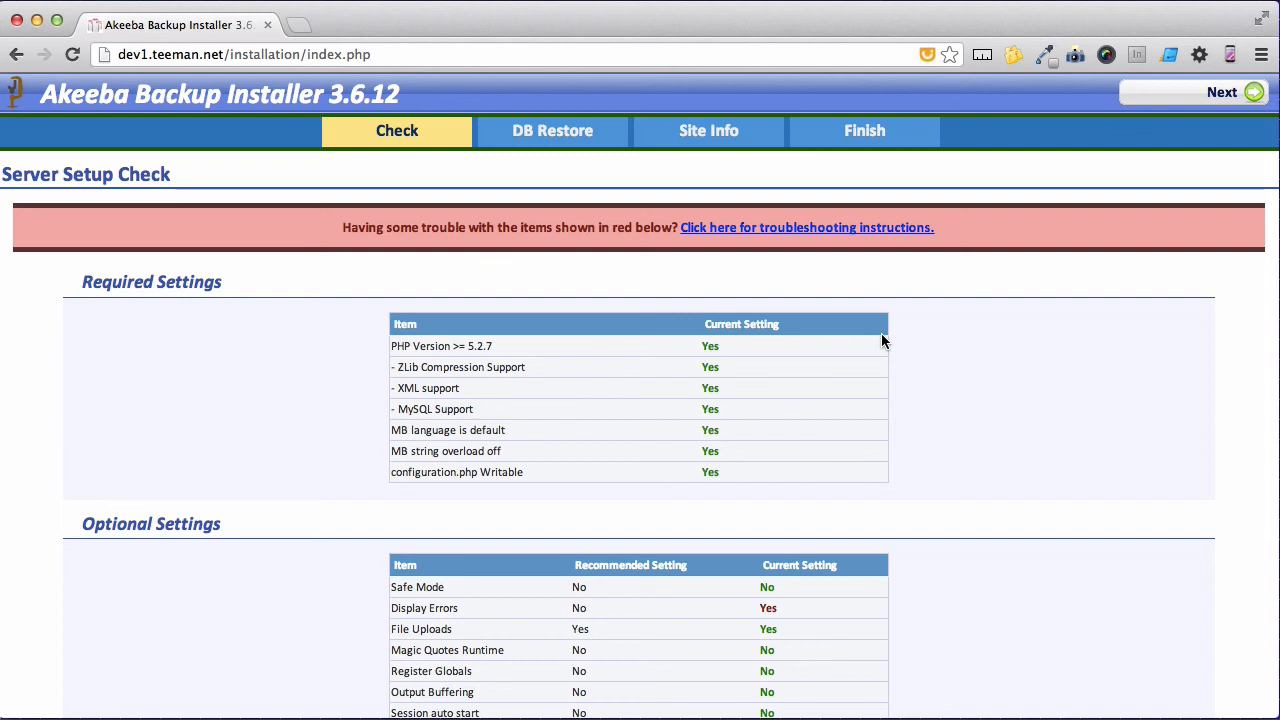
{"action": "mouse_move", "coordinate": [1212, 104]}
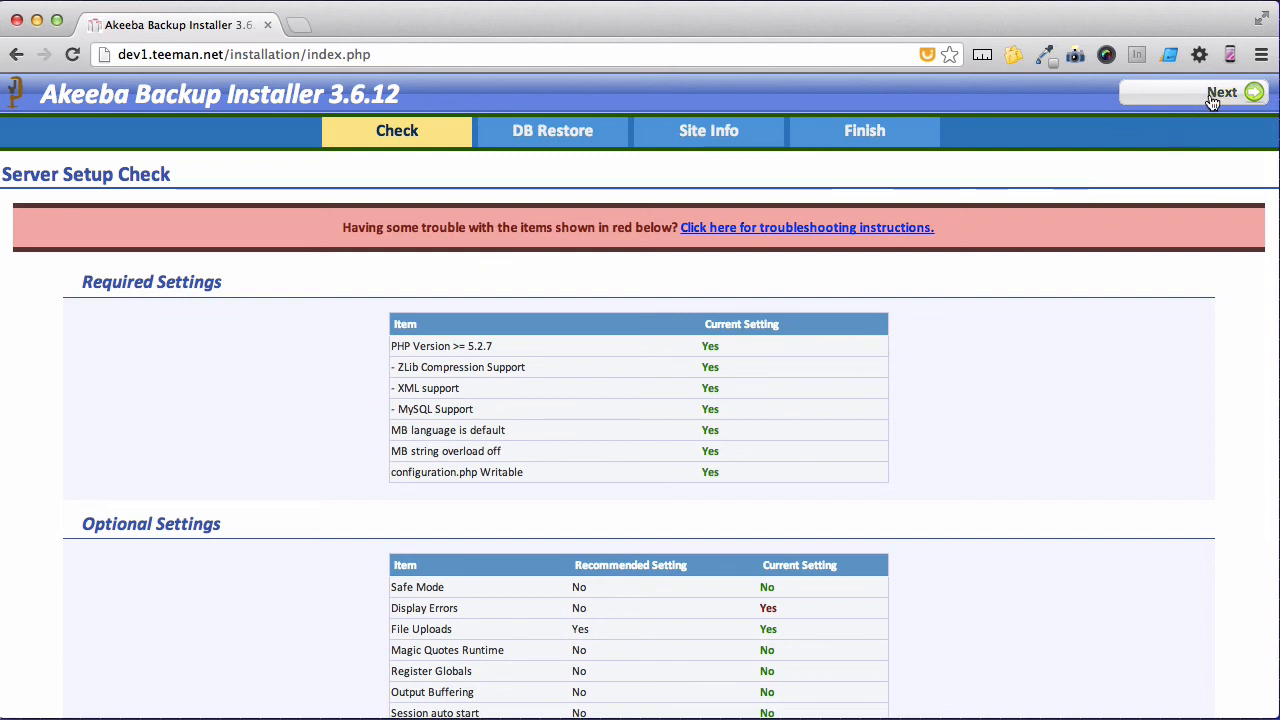
{"action": "left_click", "coordinate": [1220, 92]}
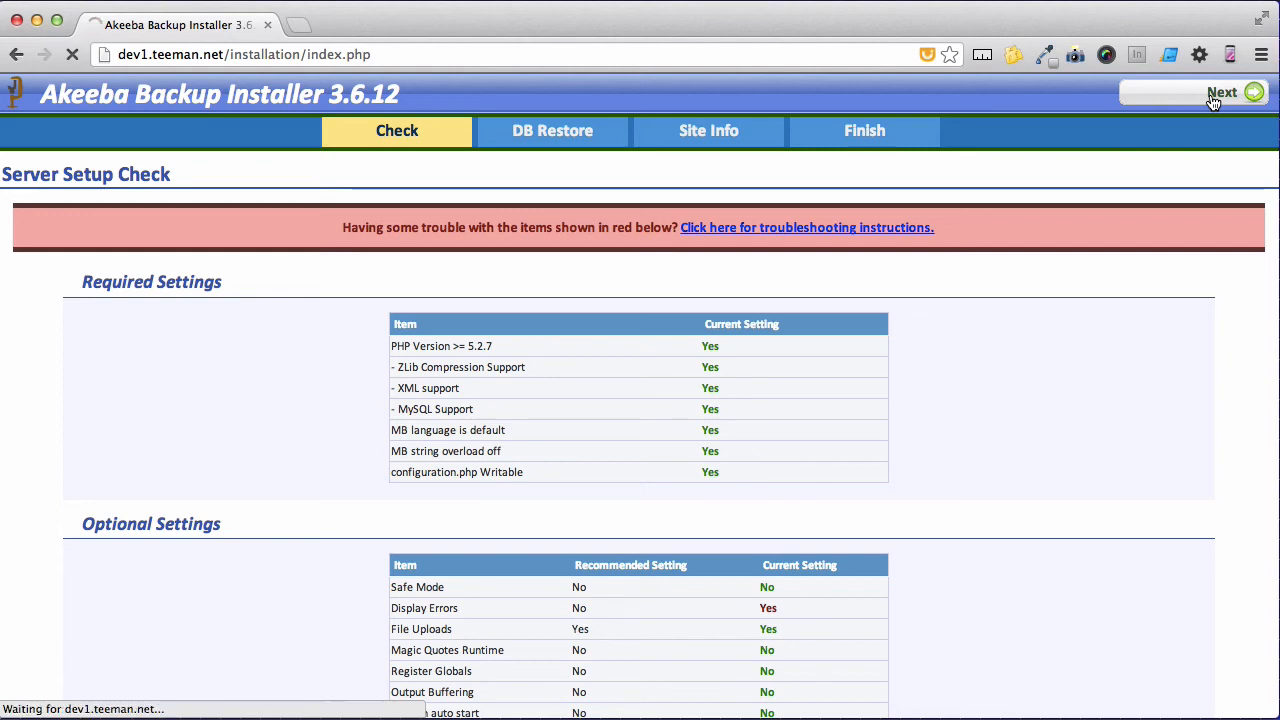
{"action": "left_click", "coordinate": [1220, 92]}
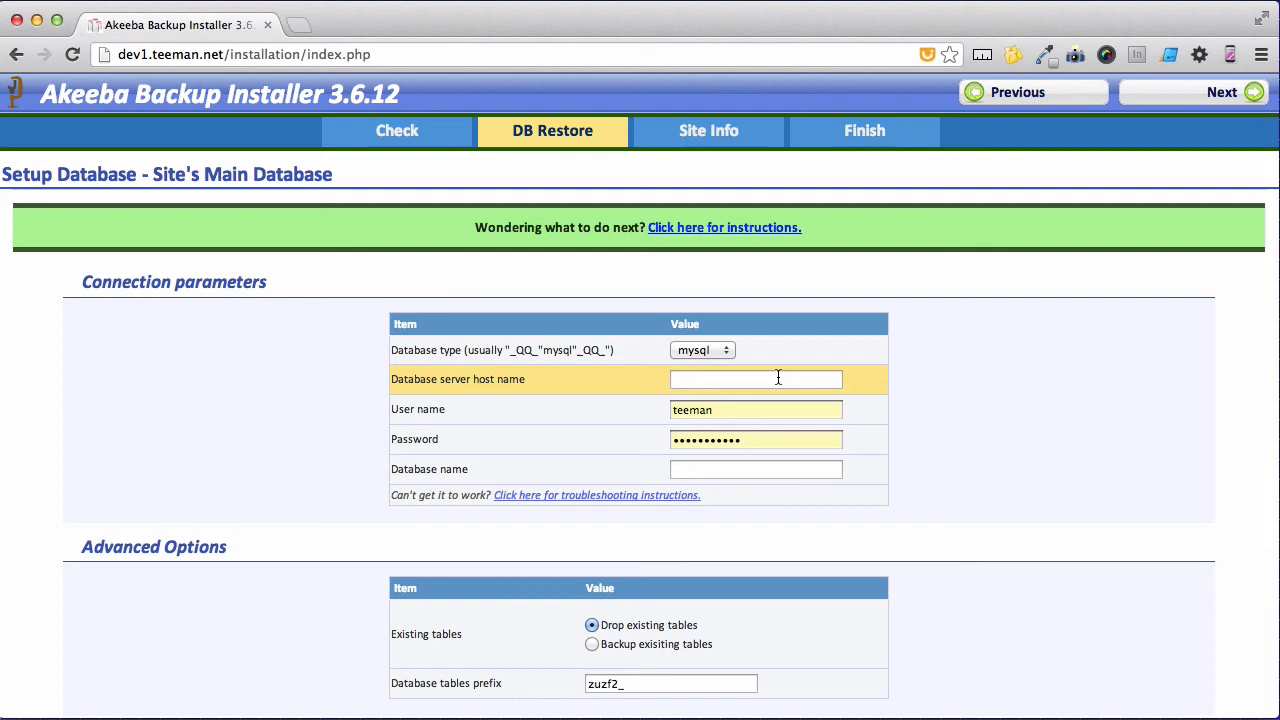
- Restore the main database to host localhost, database dev1, then continue once it reaches 100%
{"action": "type", "text": "local"}
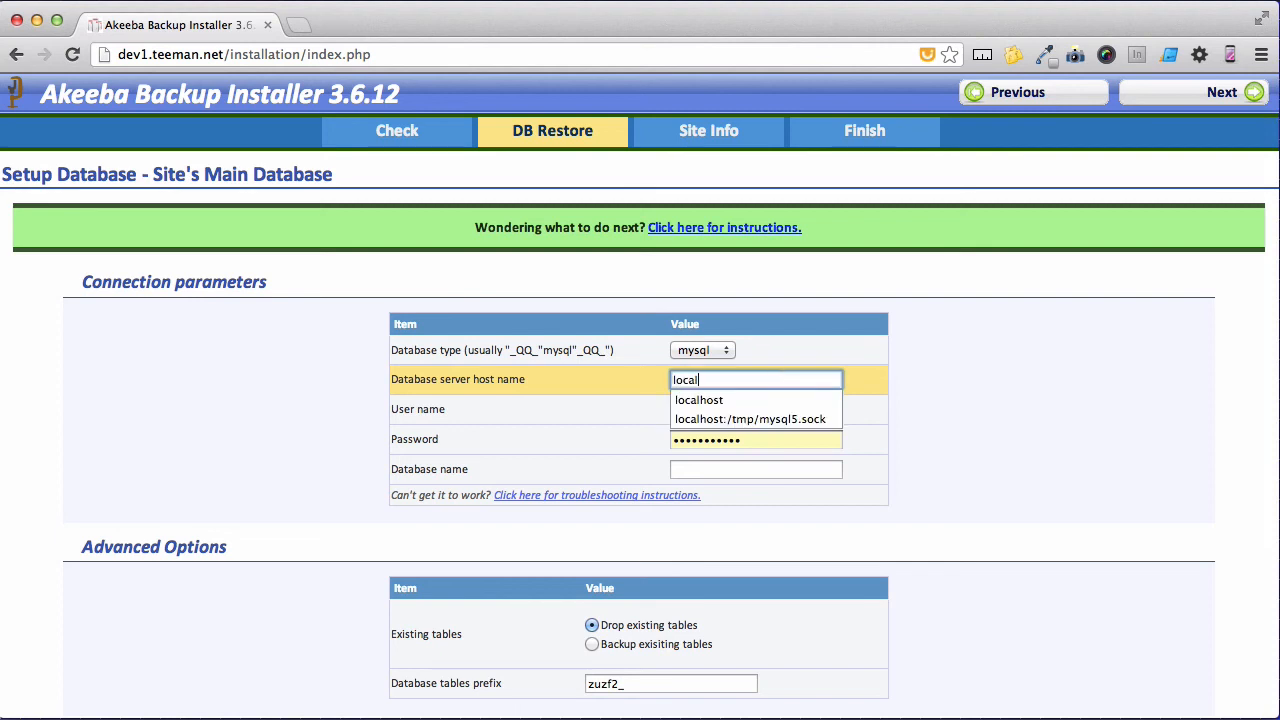
{"action": "left_click", "coordinate": [698, 400]}
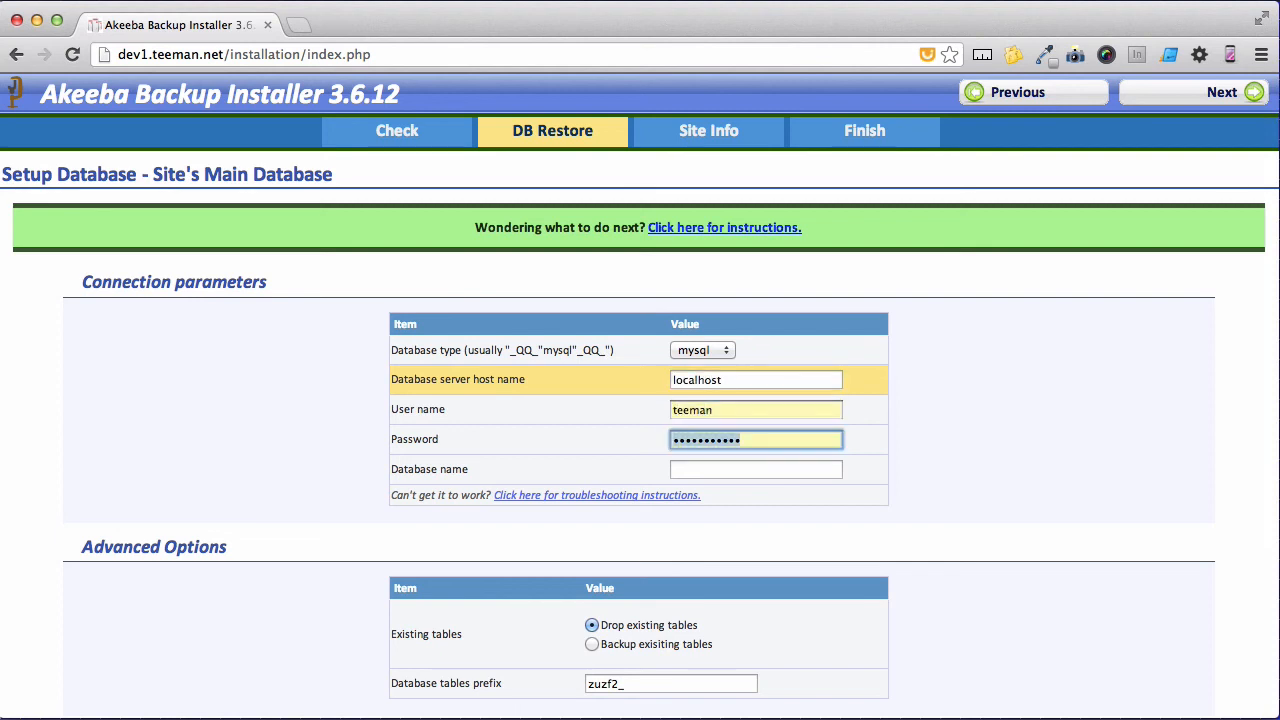
{"action": "type", "text": "dev1"}
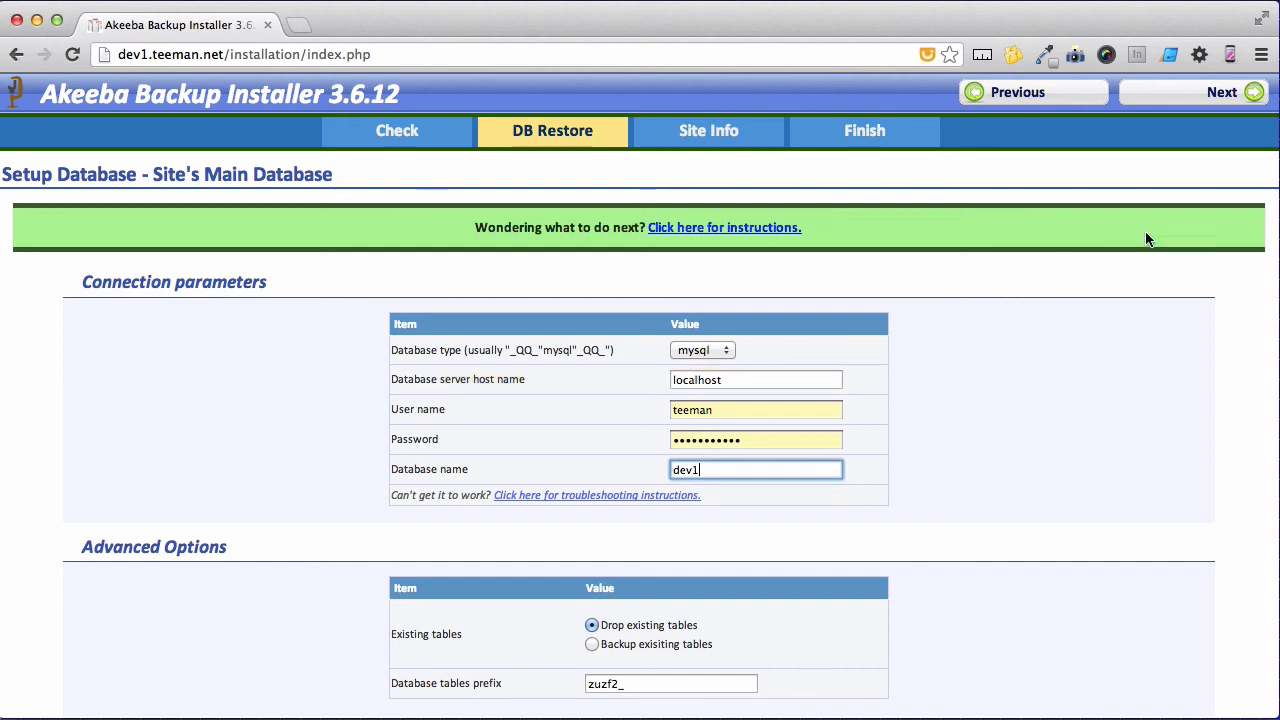
{"action": "left_click", "coordinate": [1220, 92]}
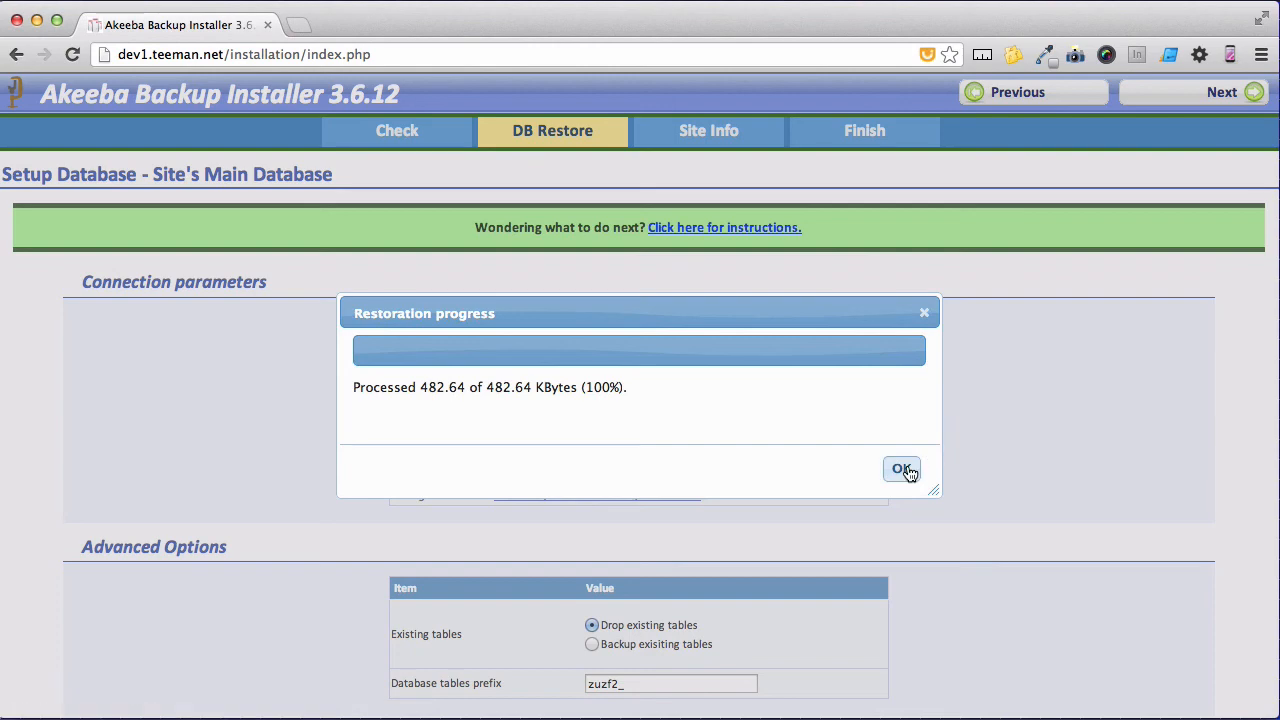
{"action": "left_click", "coordinate": [900, 468]}
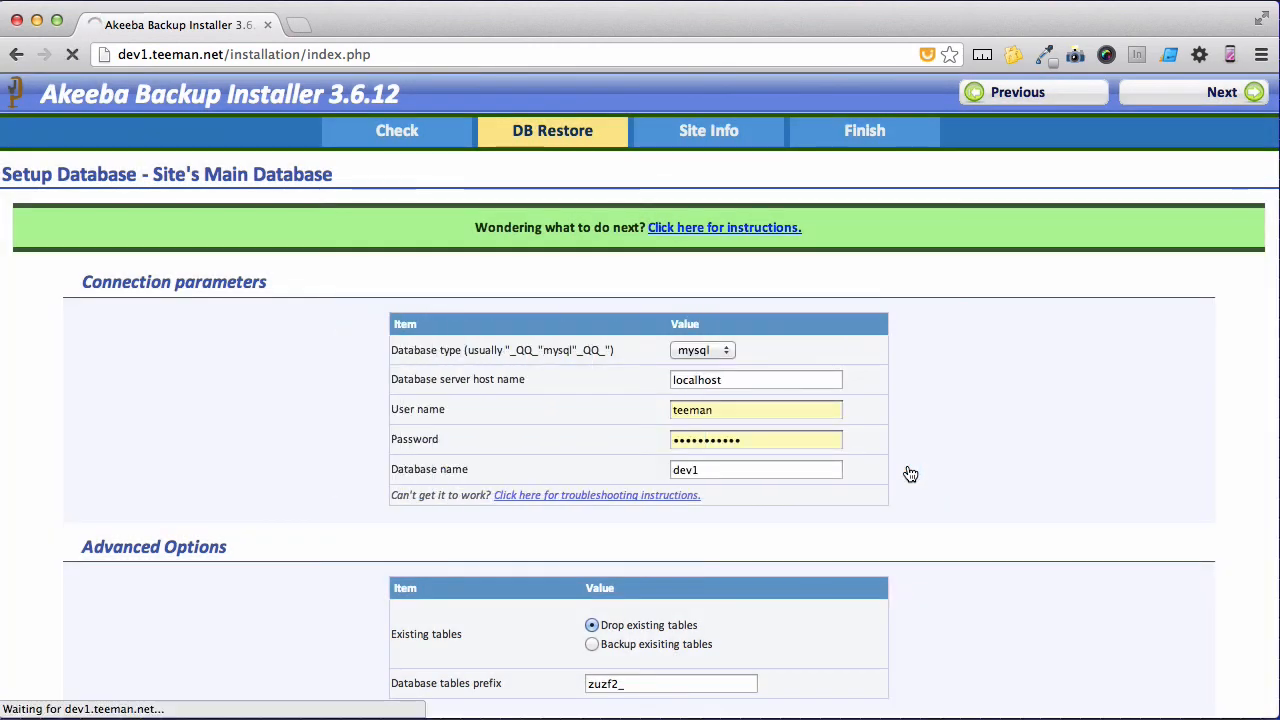
{"action": "left_click", "coordinate": [1222, 92]}
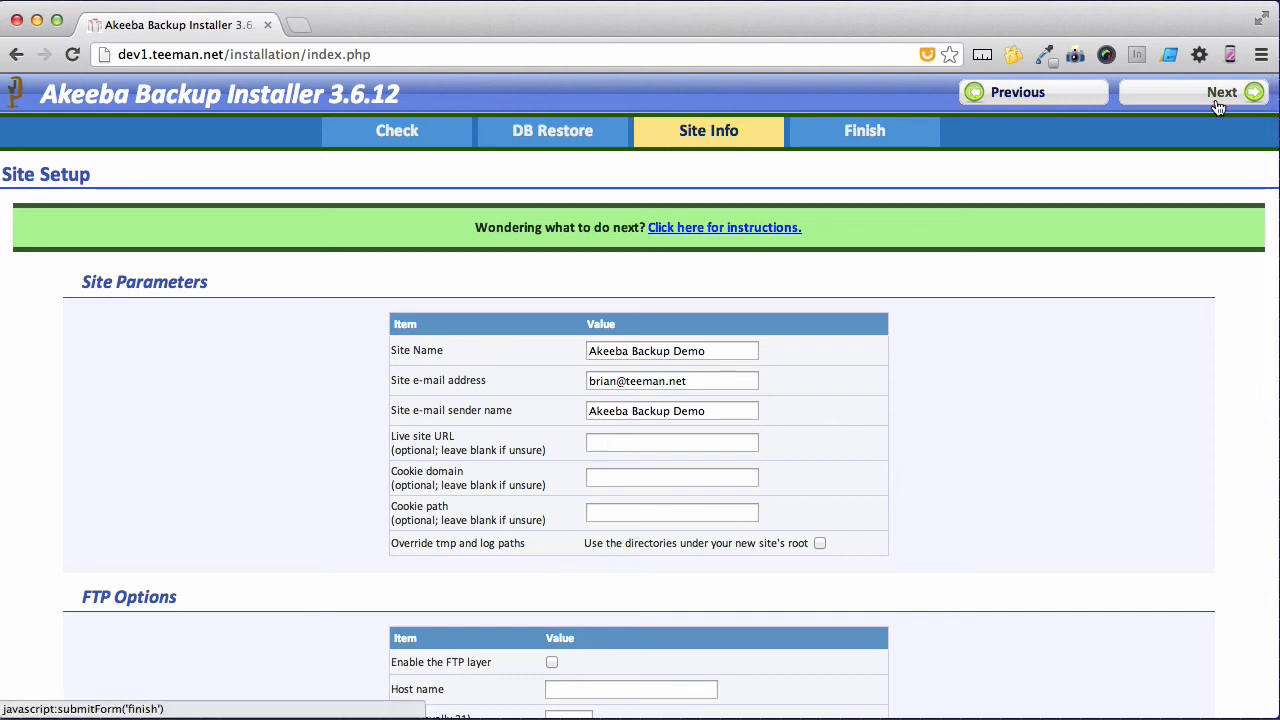
- Keep the Site Info parameters unchanged and write the configuration to disk, reaching Finish
{"action": "left_click", "coordinate": [1222, 92]}
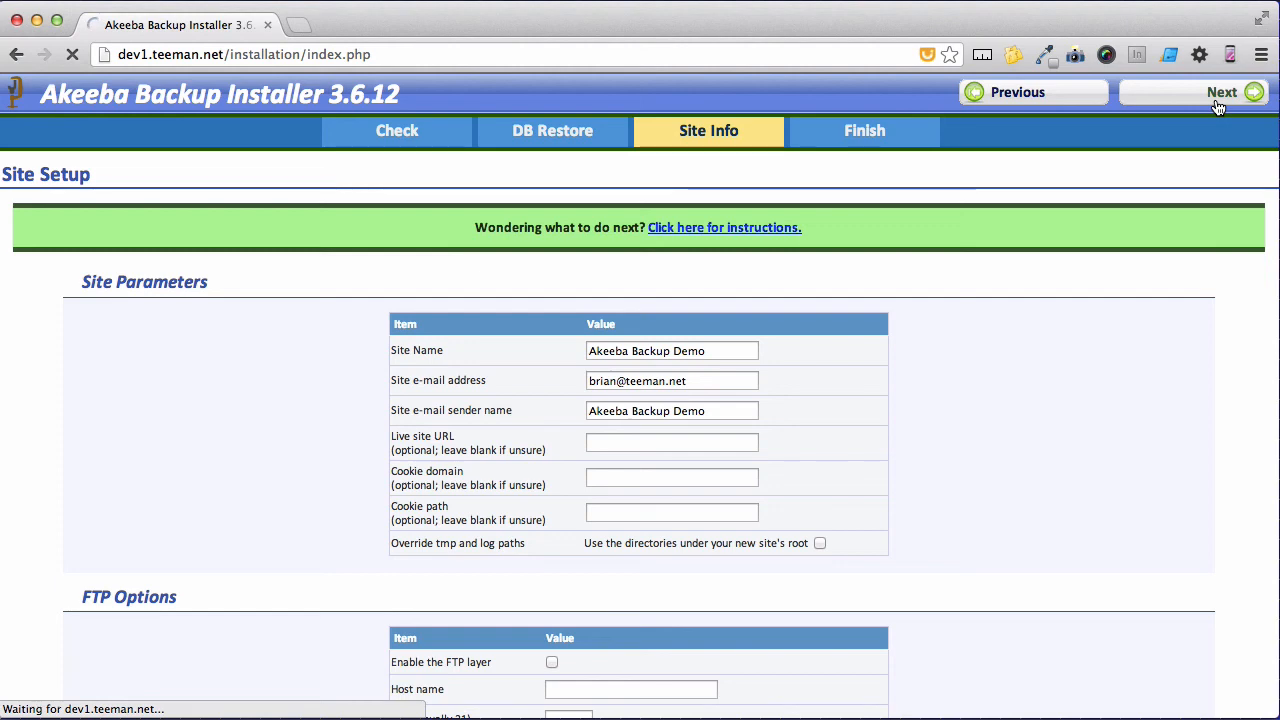
{"action": "left_click", "coordinate": [1222, 92]}
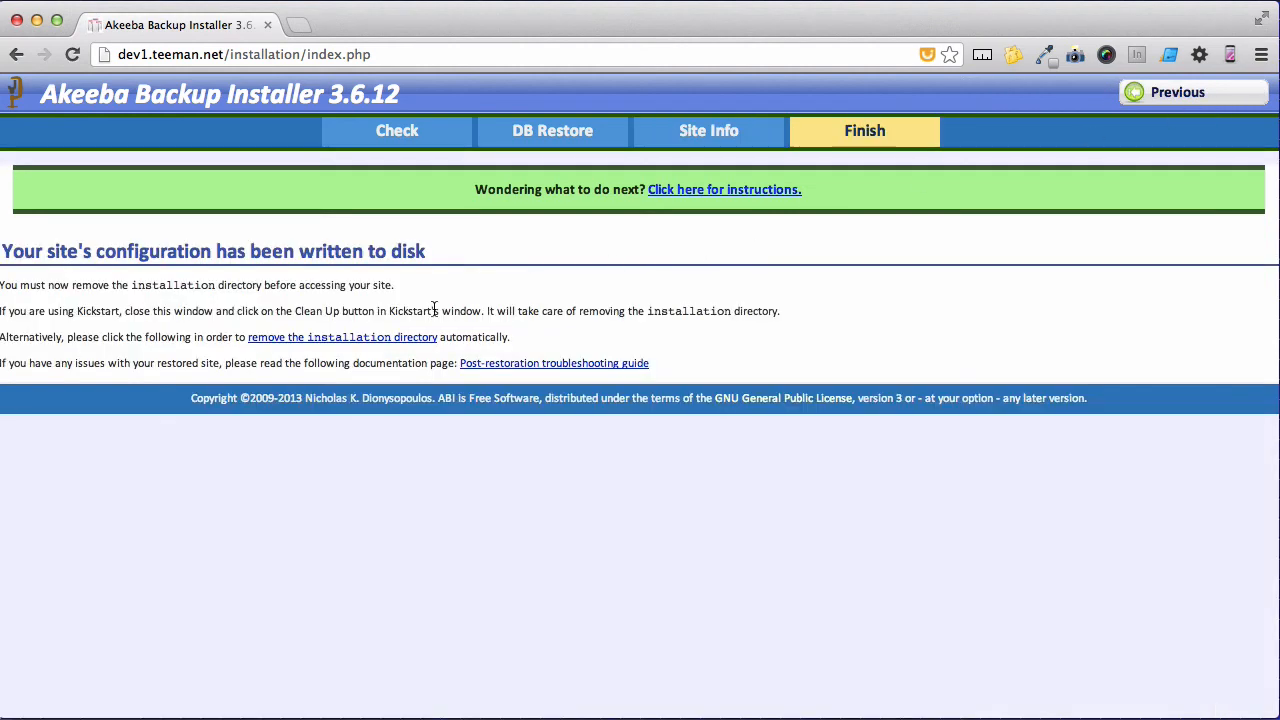
- Remove the installation directory and confirm to load the restored site at dev1.teeman.net
{"action": "left_click", "coordinate": [342, 336]}
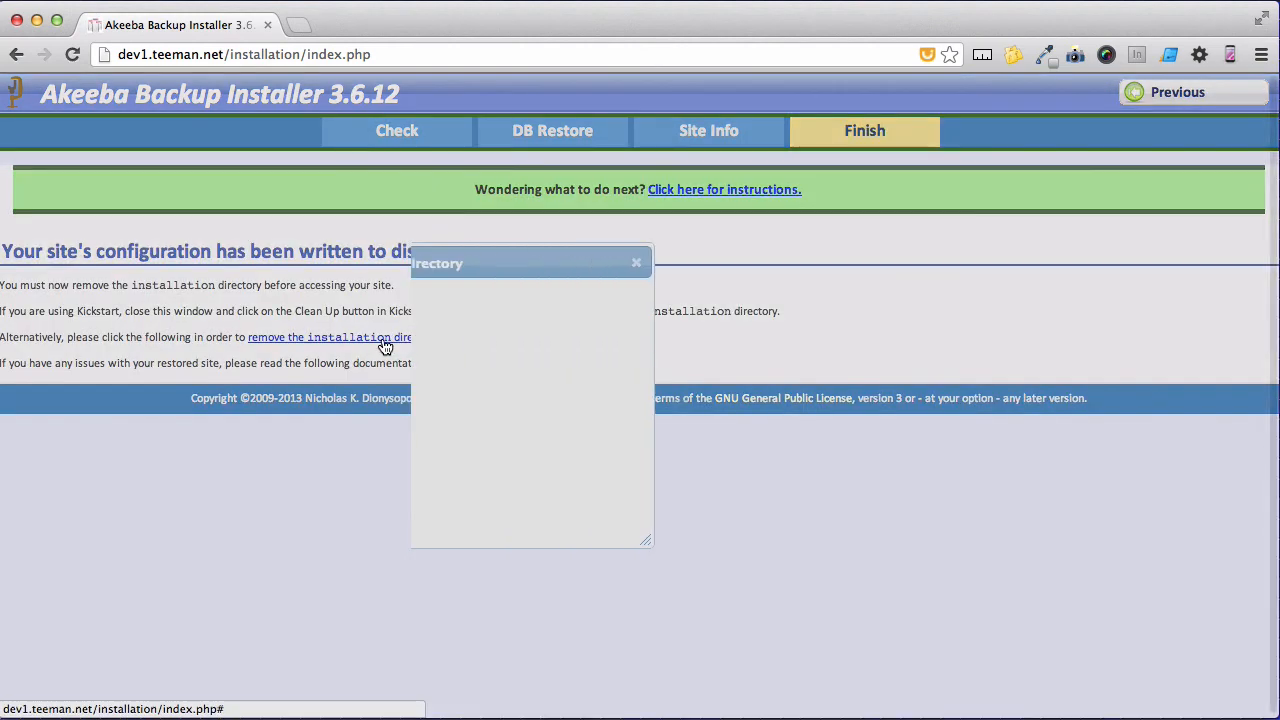
{"action": "left_click", "coordinate": [328, 336]}
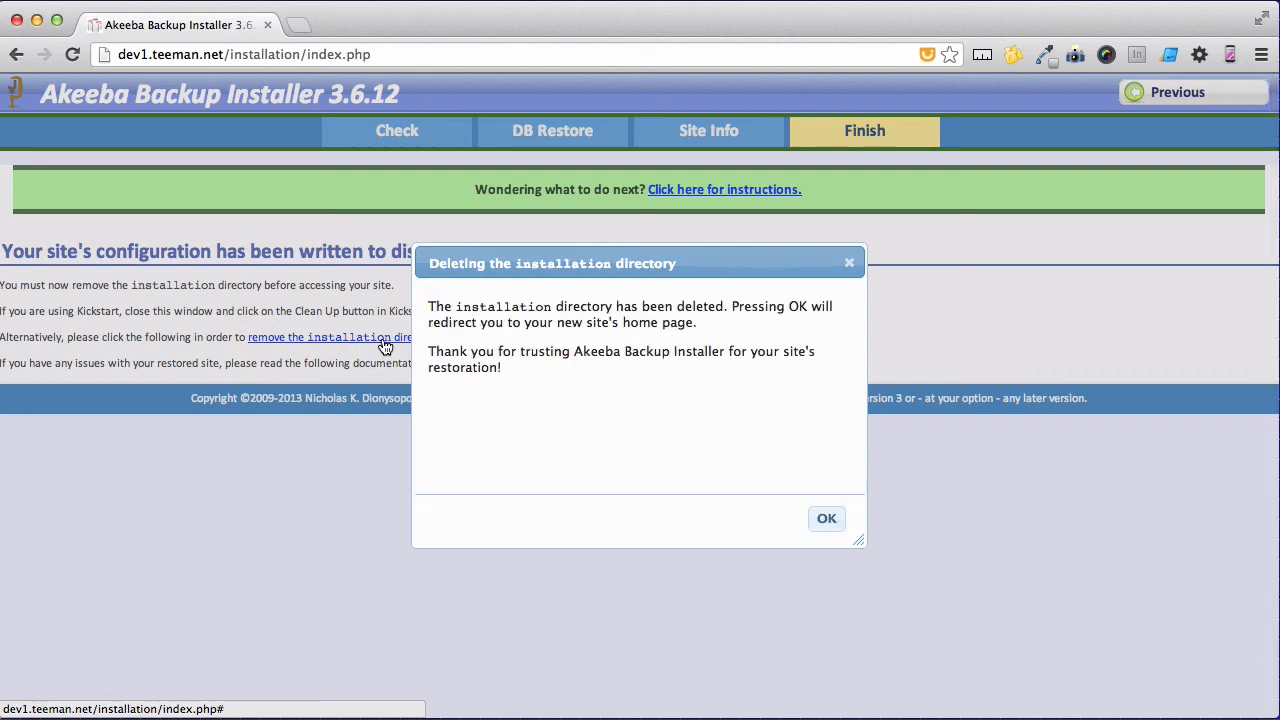
{"action": "left_click", "coordinate": [826, 518]}
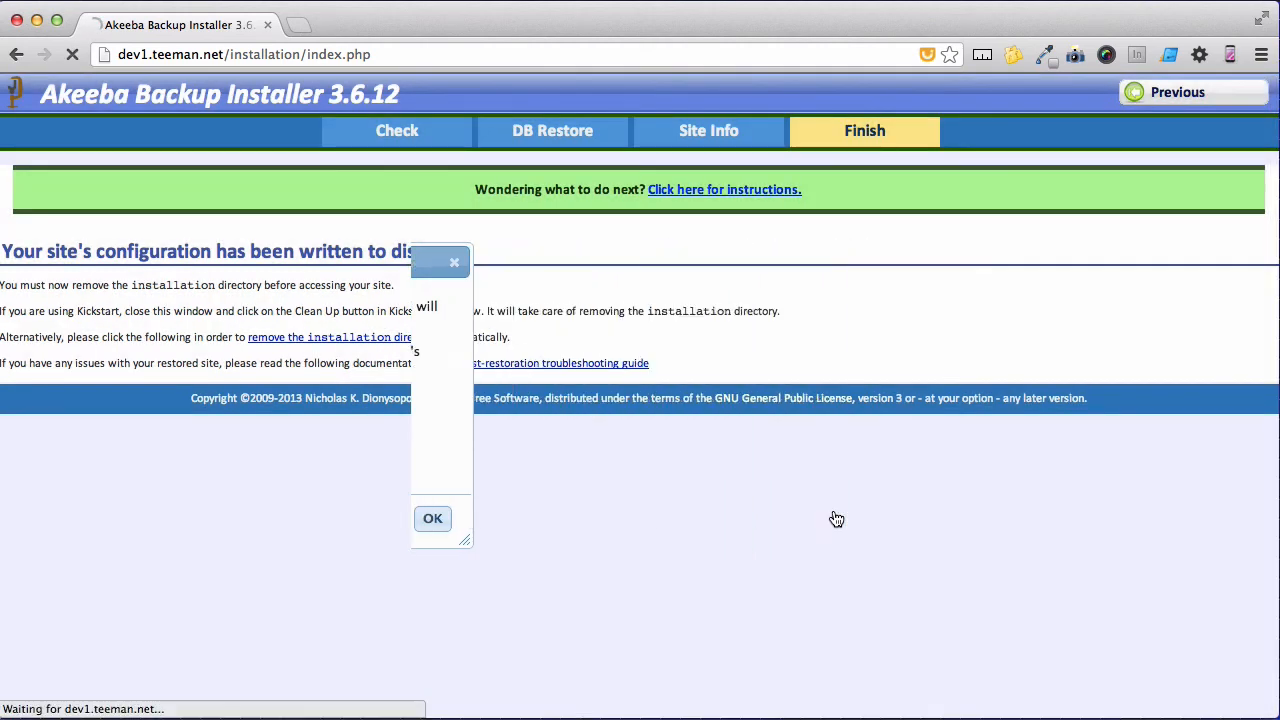
{"action": "left_click", "coordinate": [432, 518]}
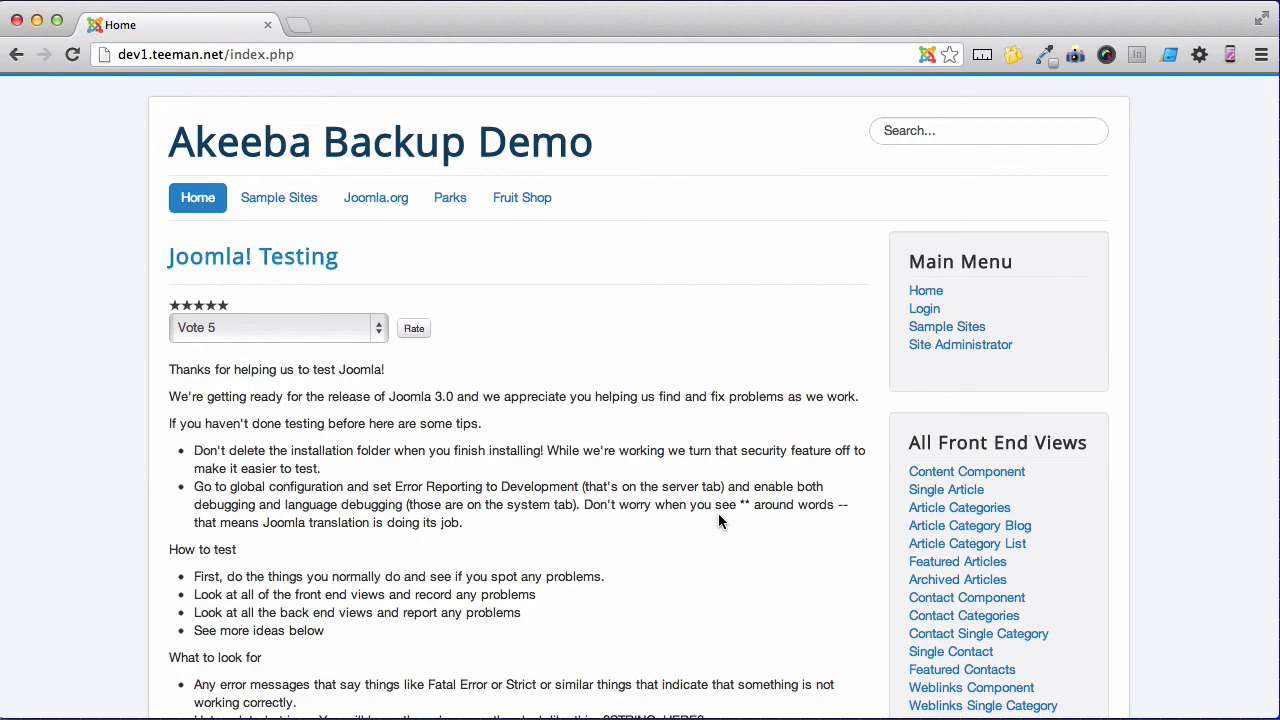